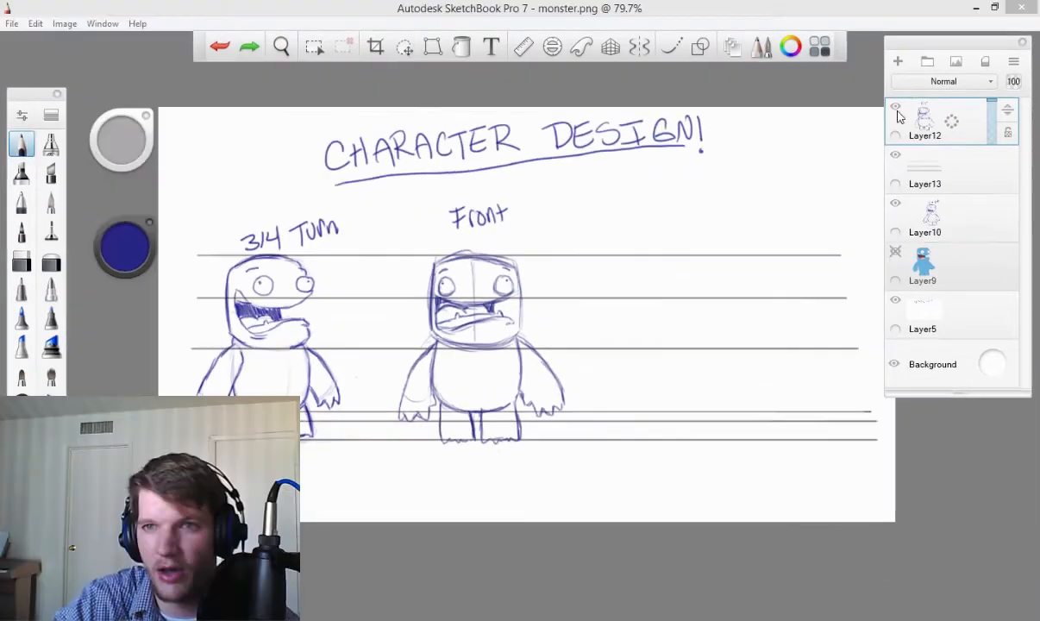
# - Add a new layer and hand-letter the heading 'Side' beside the Front sketch
pyautogui.click(897, 61)
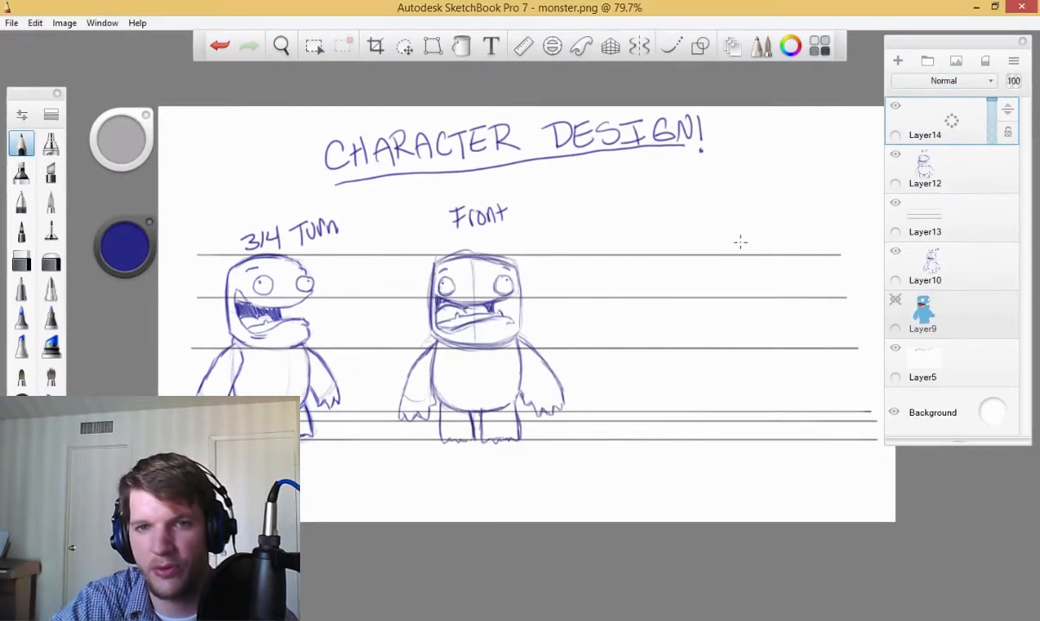
pyautogui.moveTo(653, 196)
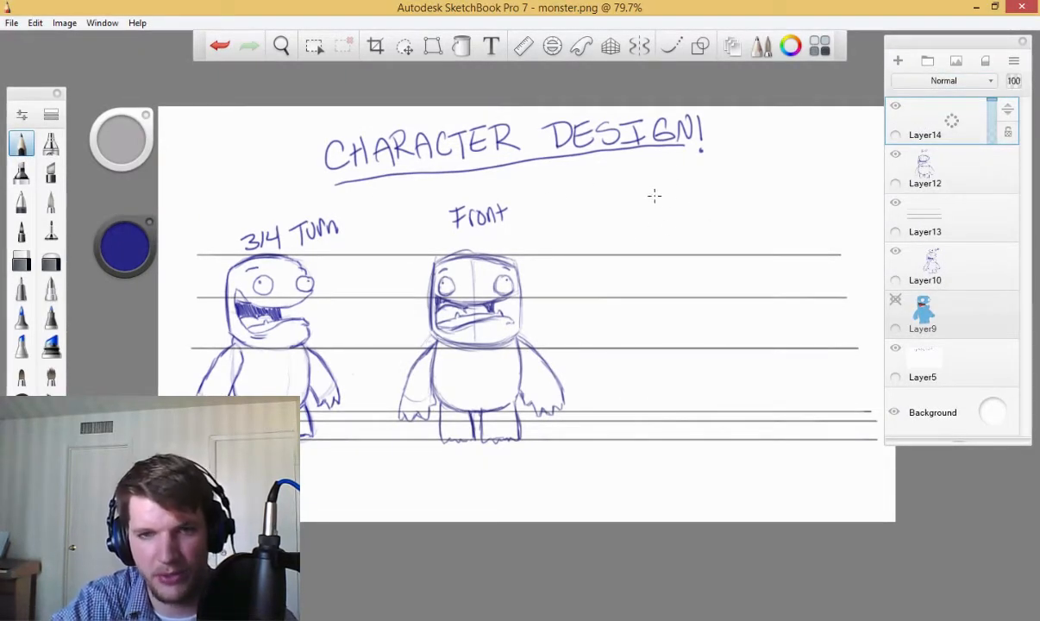
pyautogui.moveTo(679, 213)
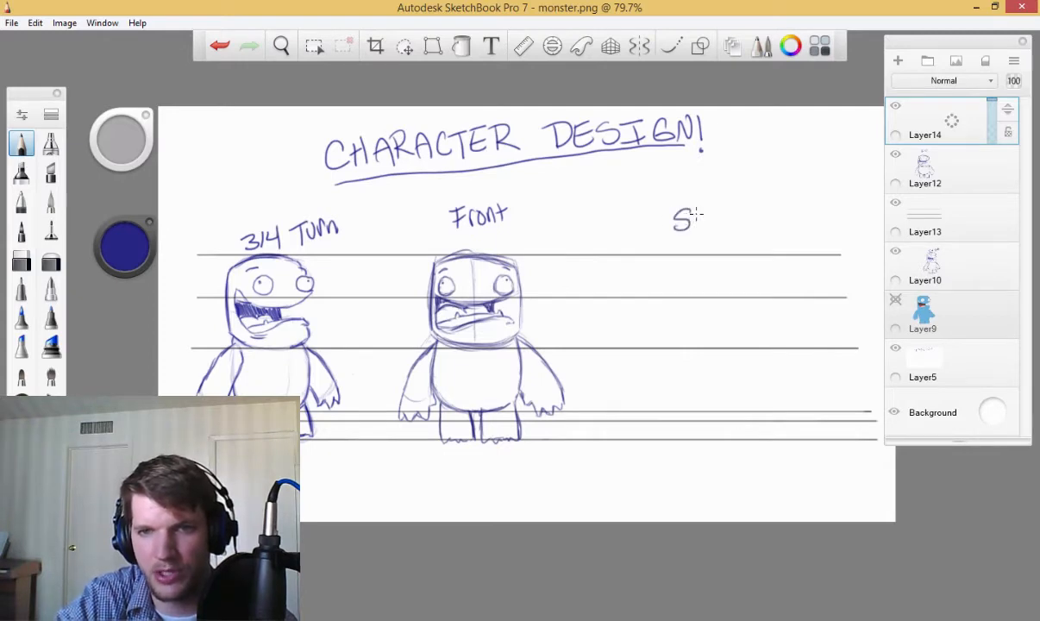
pyautogui.click(281, 45)
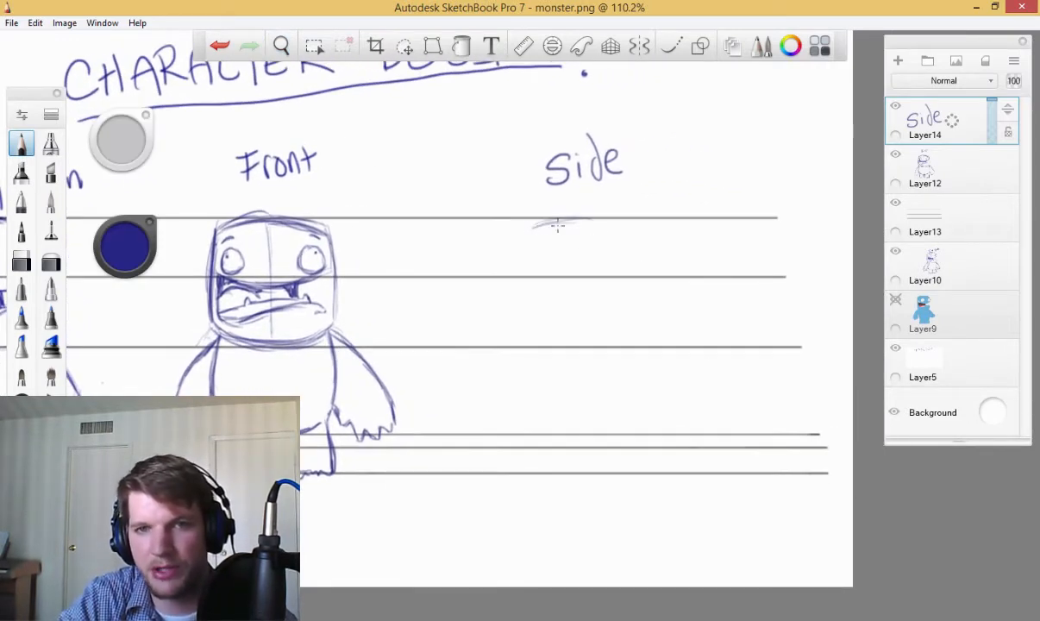
# - Sketch the side-view head's brow line, eye and pupil under the Side heading
pyautogui.moveTo(535, 224); pyautogui.dragTo(638, 221)
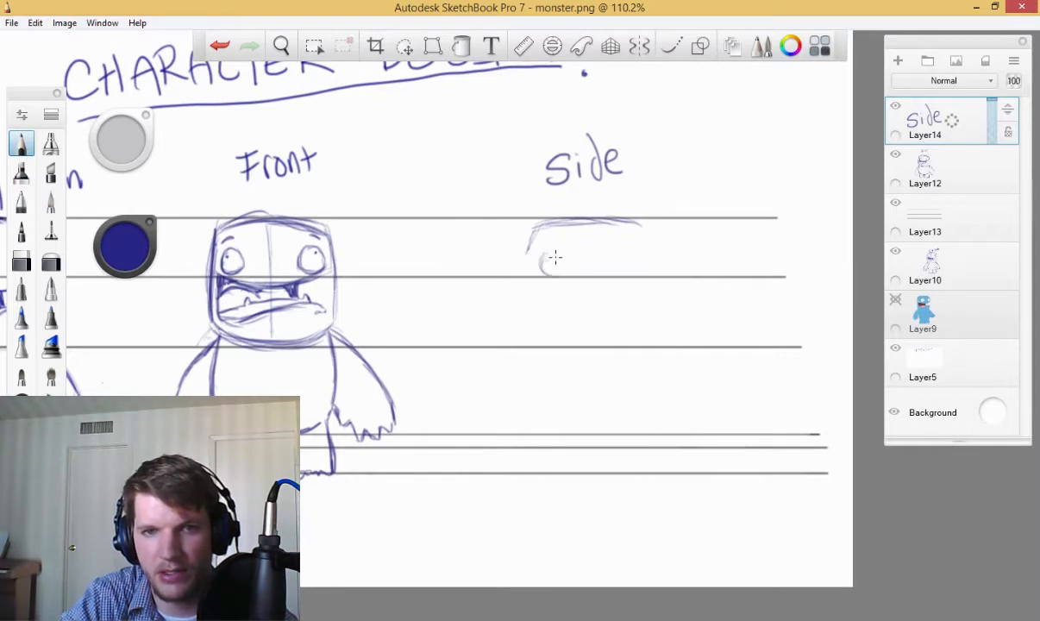
pyautogui.moveTo(538, 267); pyautogui.dragTo(569, 250)
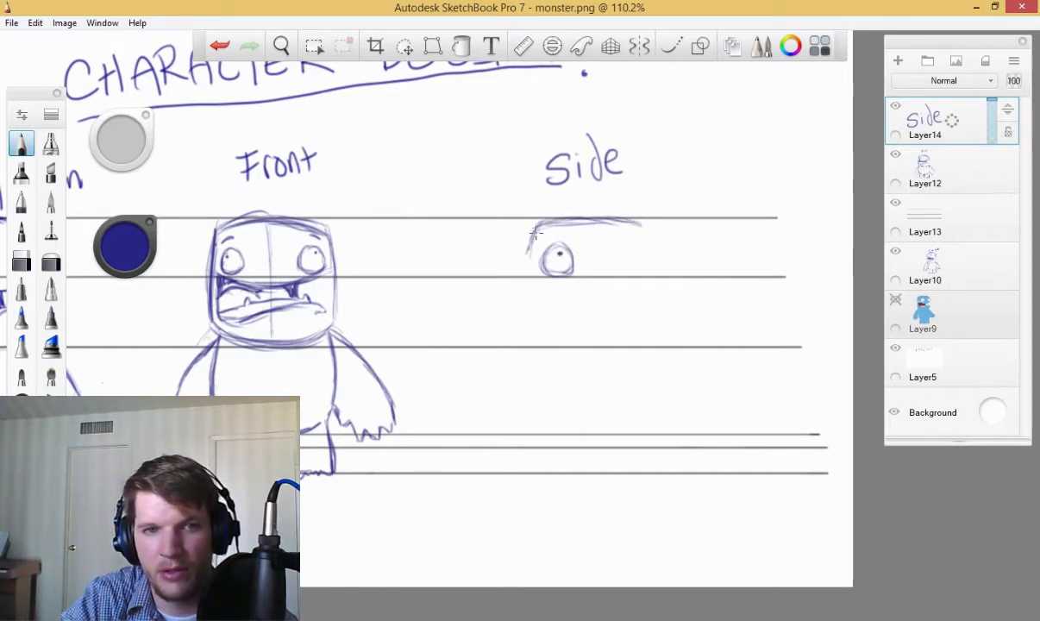
pyautogui.click(281, 45)
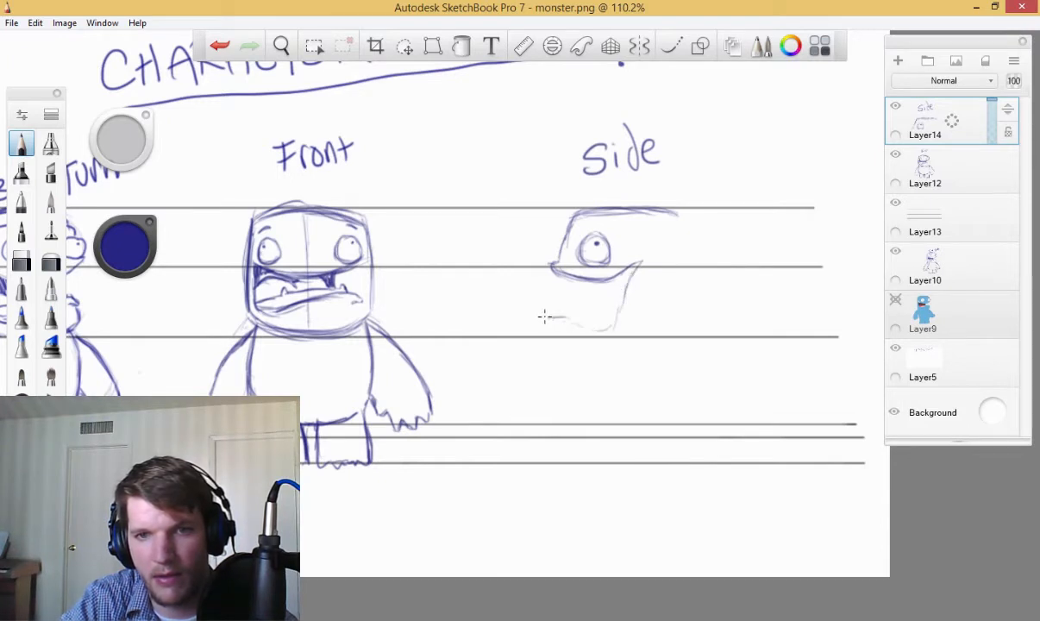
# - Draw the side view's snout and jaw, the rounded back of the head, and start the body
pyautogui.moveTo(543, 319); pyautogui.dragTo(624, 280)
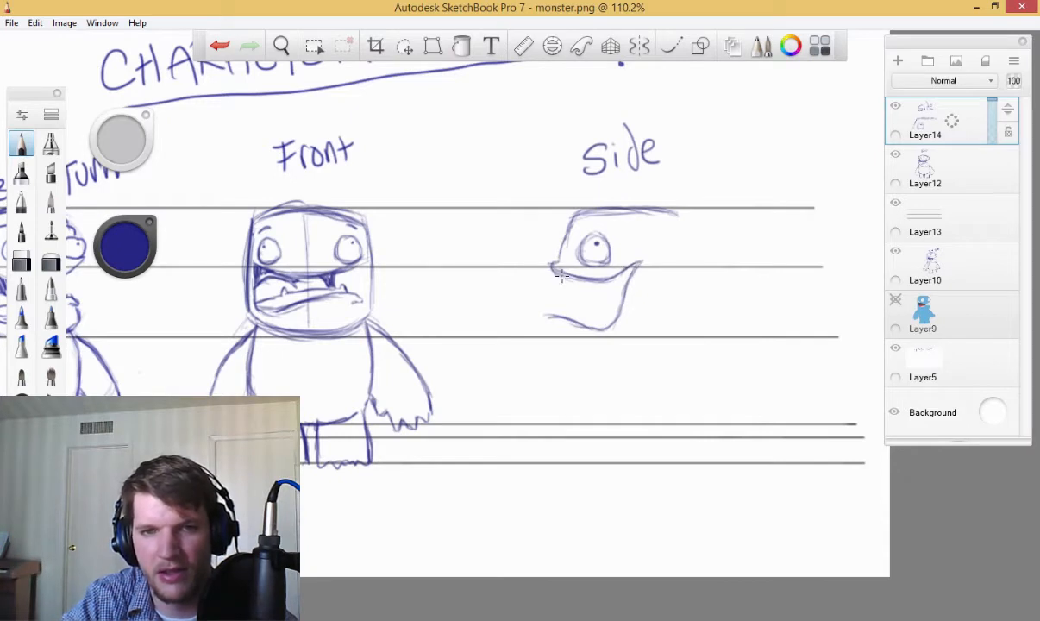
pyautogui.moveTo(557, 279)
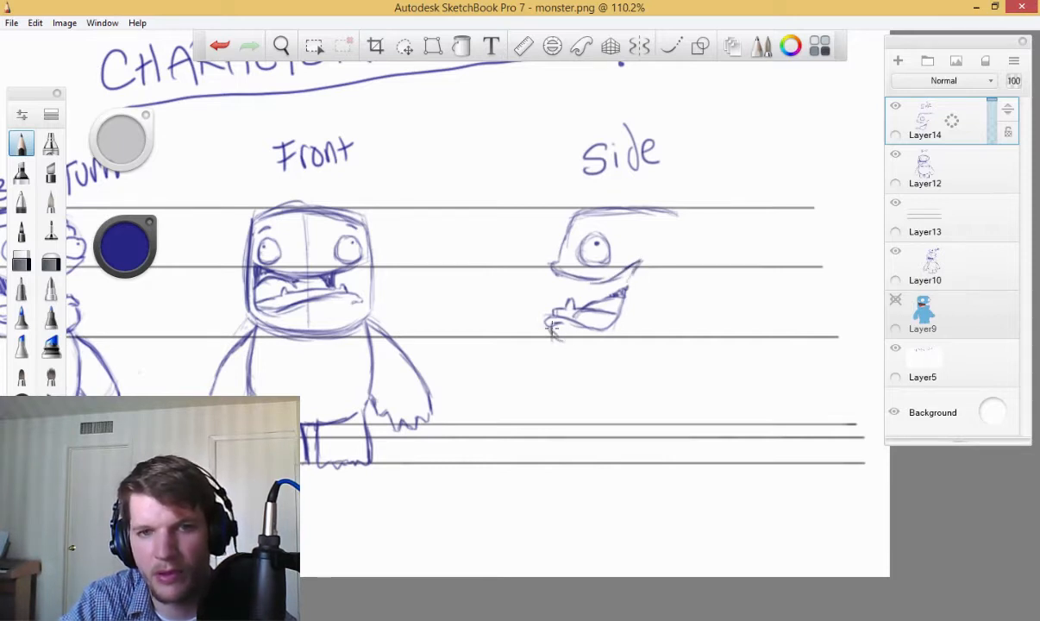
pyautogui.moveTo(551, 331); pyautogui.dragTo(646, 344)
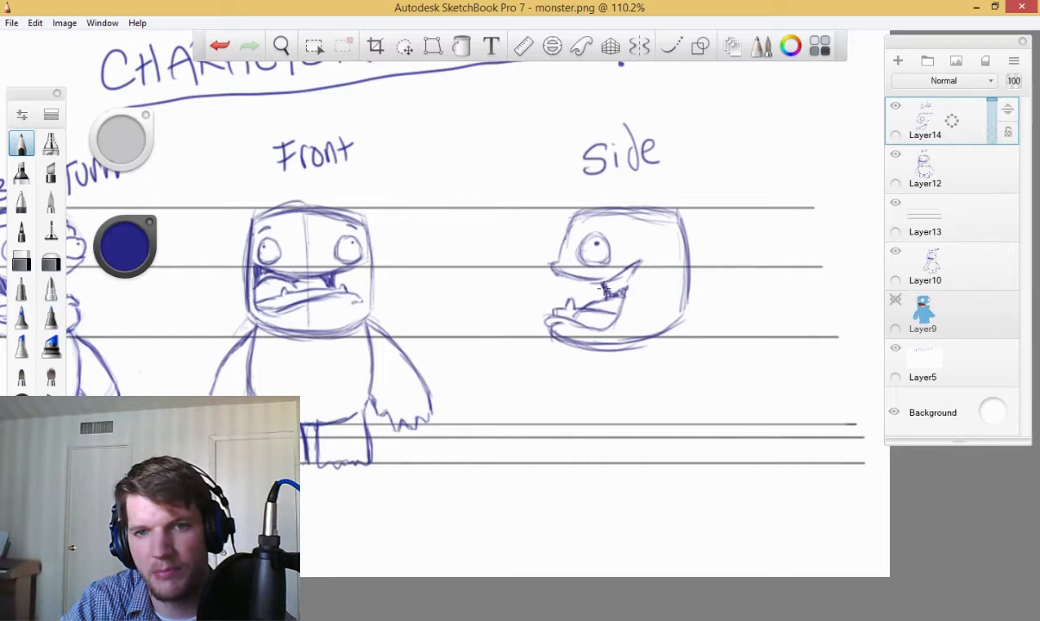
pyautogui.moveTo(604, 285); pyautogui.dragTo(630, 279)
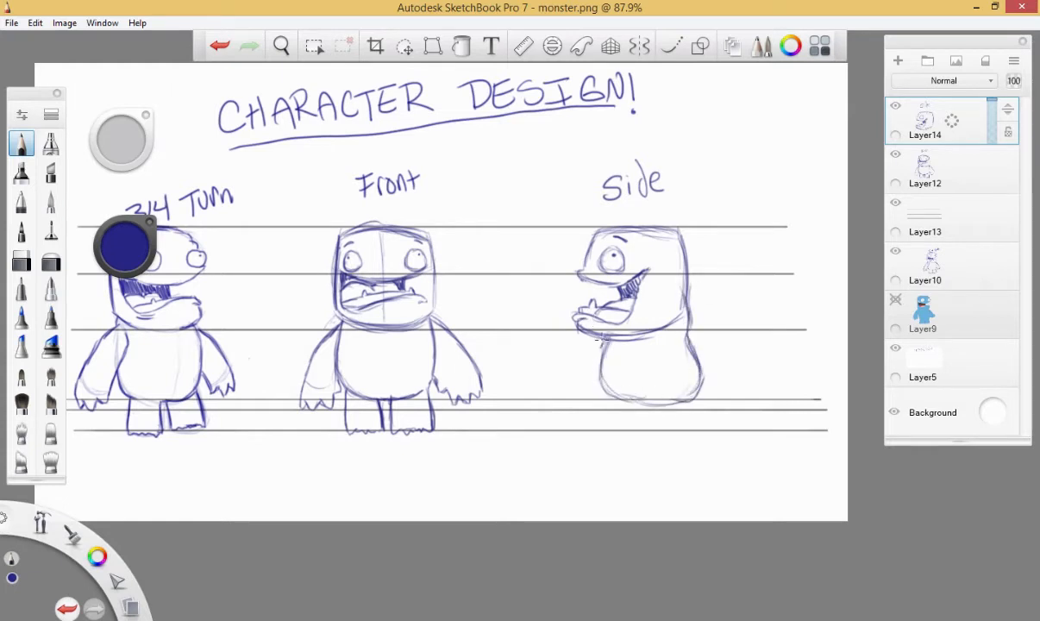
# - Refine the teeth and tongue details of the side-view monster's open mouth
pyautogui.click(403, 44)
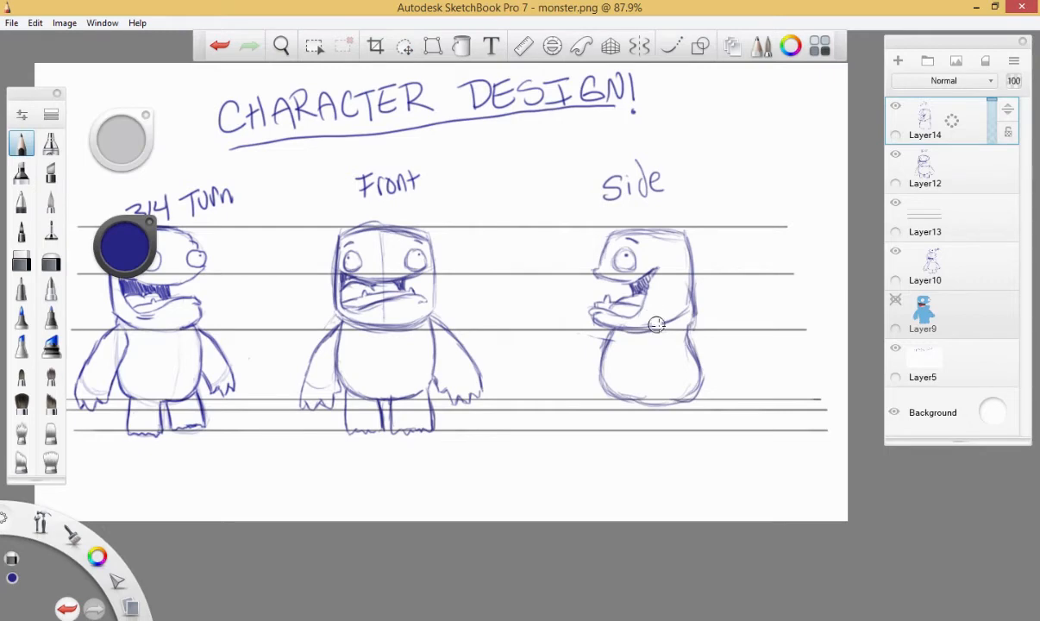
pyautogui.moveTo(656, 335)
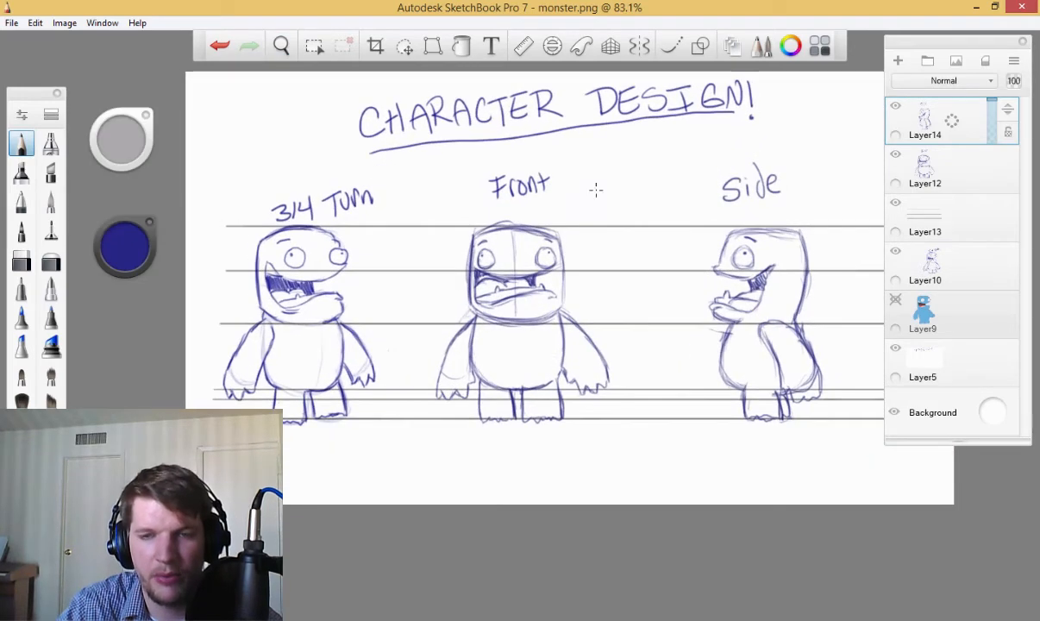
pyautogui.moveTo(524, 310)
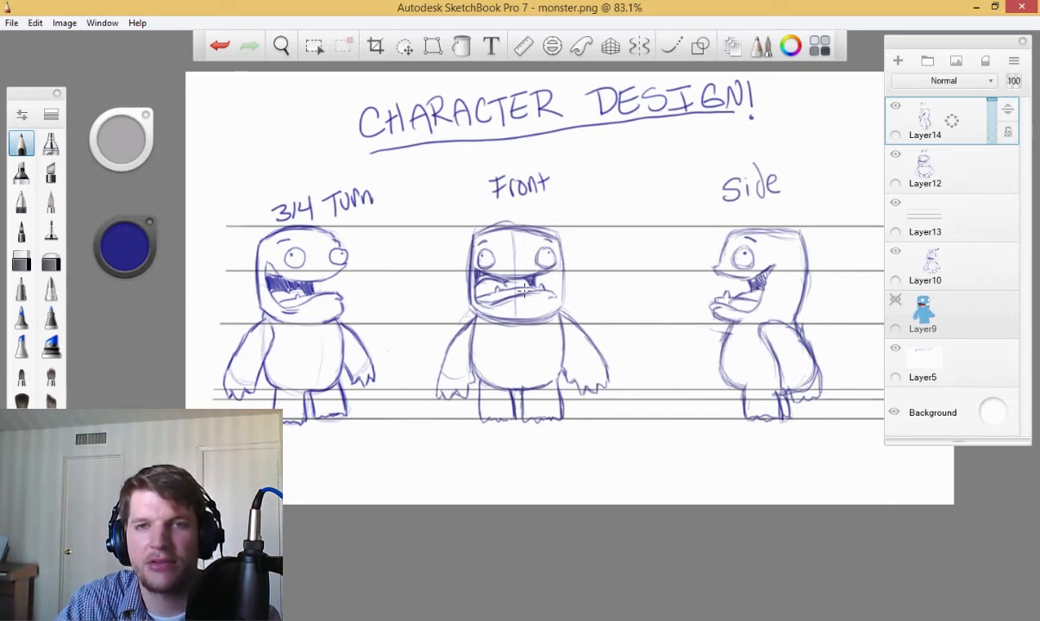
pyautogui.moveTo(531, 357)
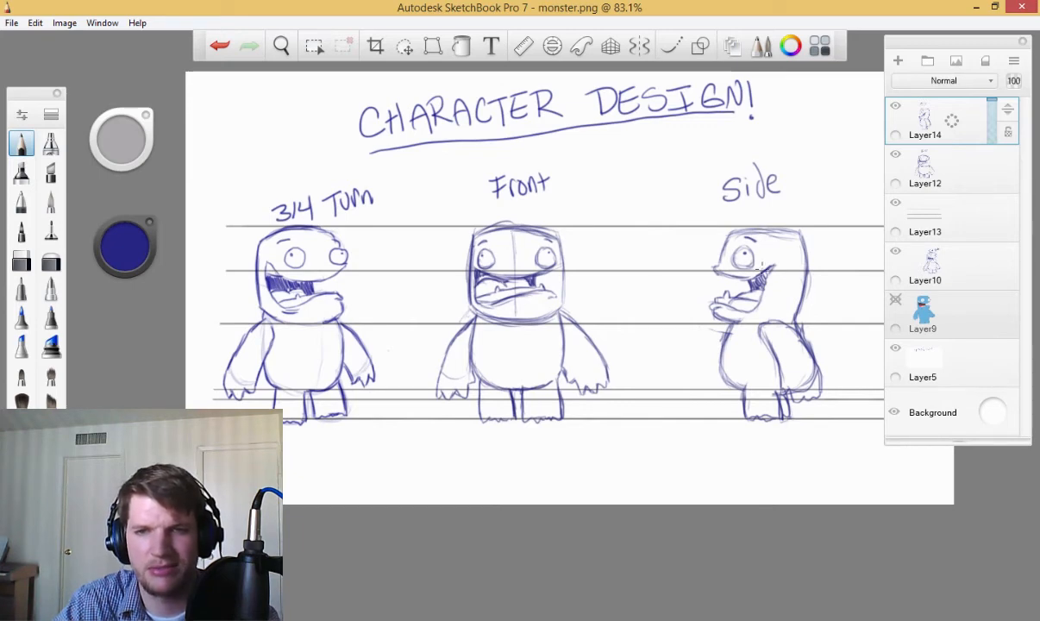
pyautogui.moveTo(594, 296)
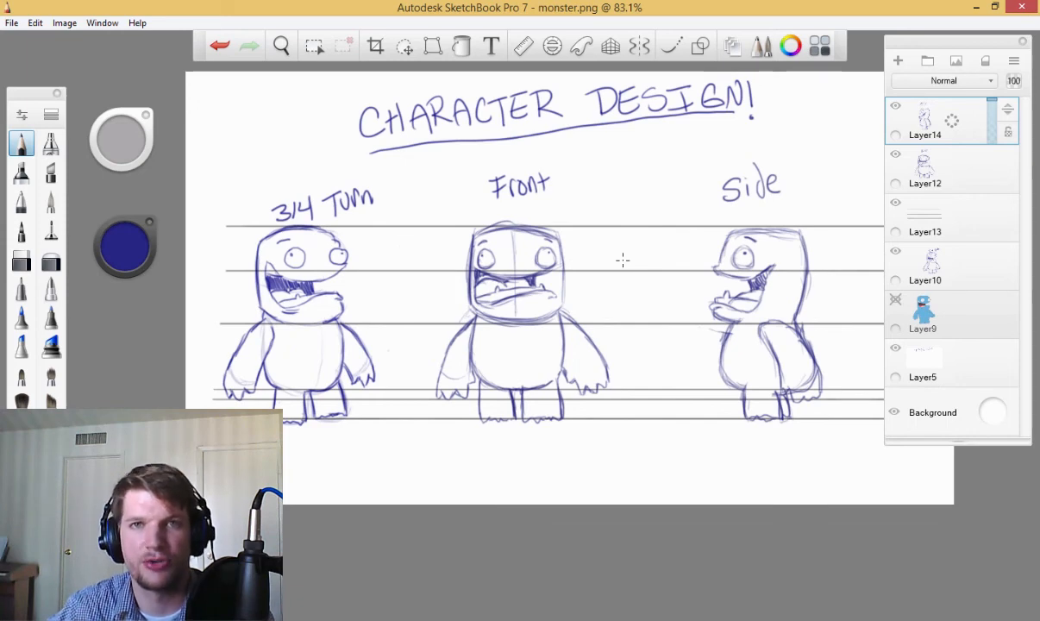
pyautogui.moveTo(567, 194)
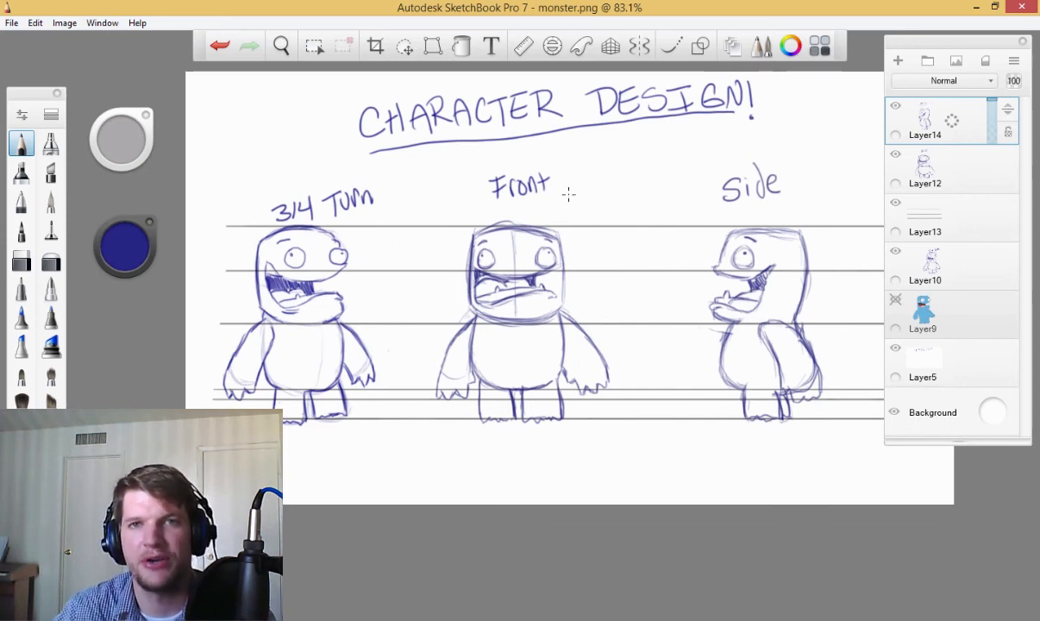